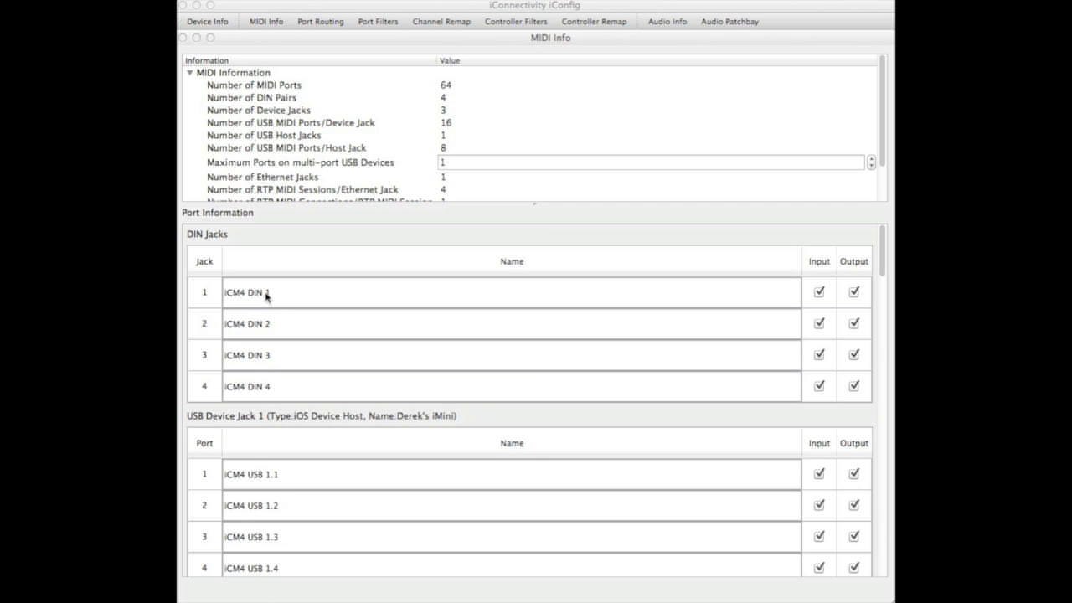
mouse_move(255, 285)
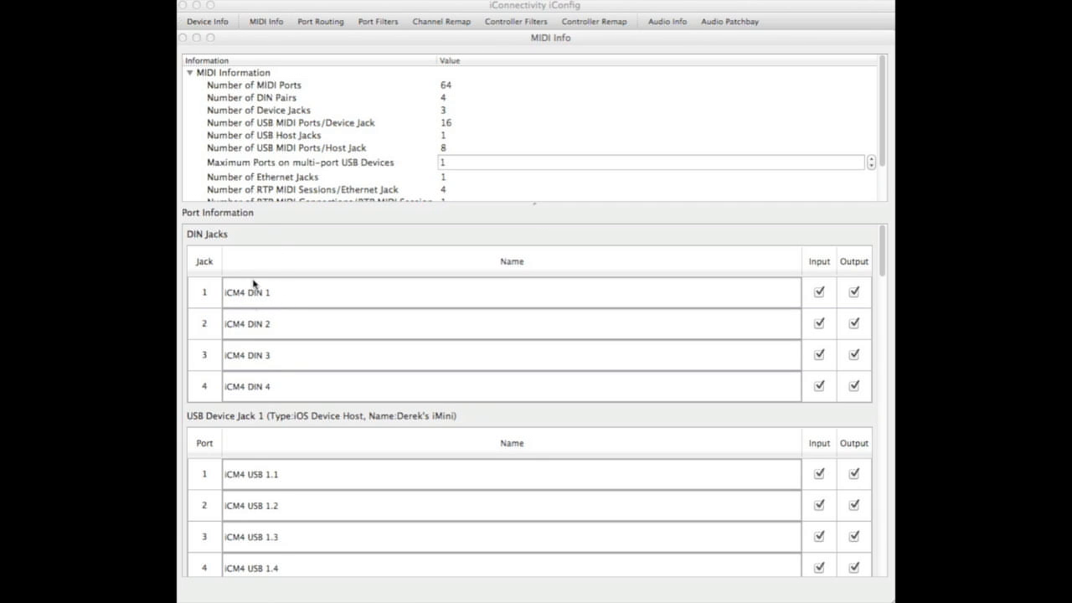
mouse_move(267, 291)
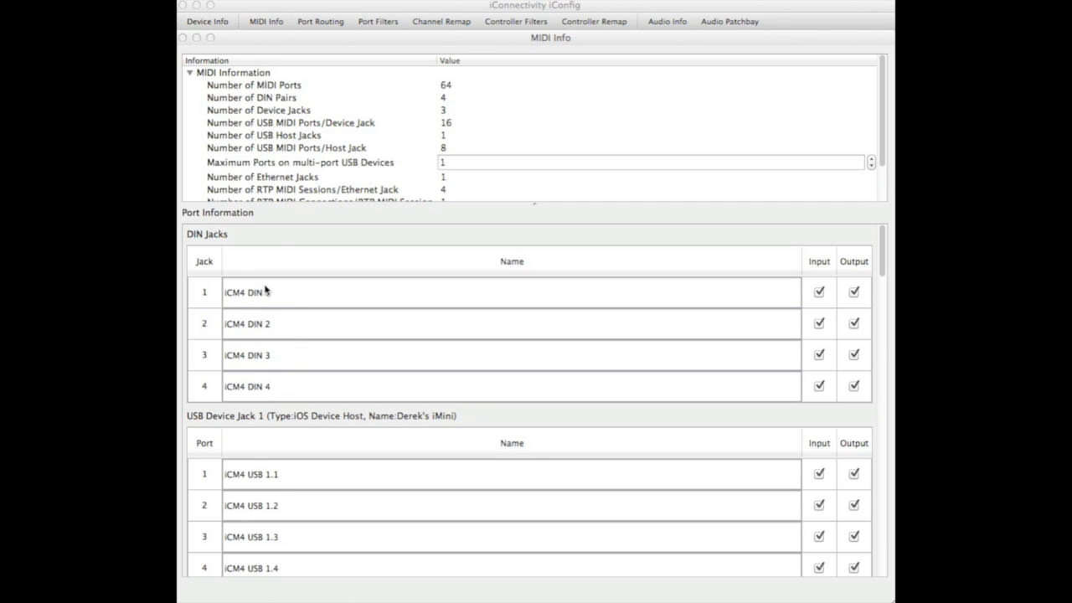
Switch from the DIN jack 1 name field to the Port Routing overview.
left_click(247, 291)
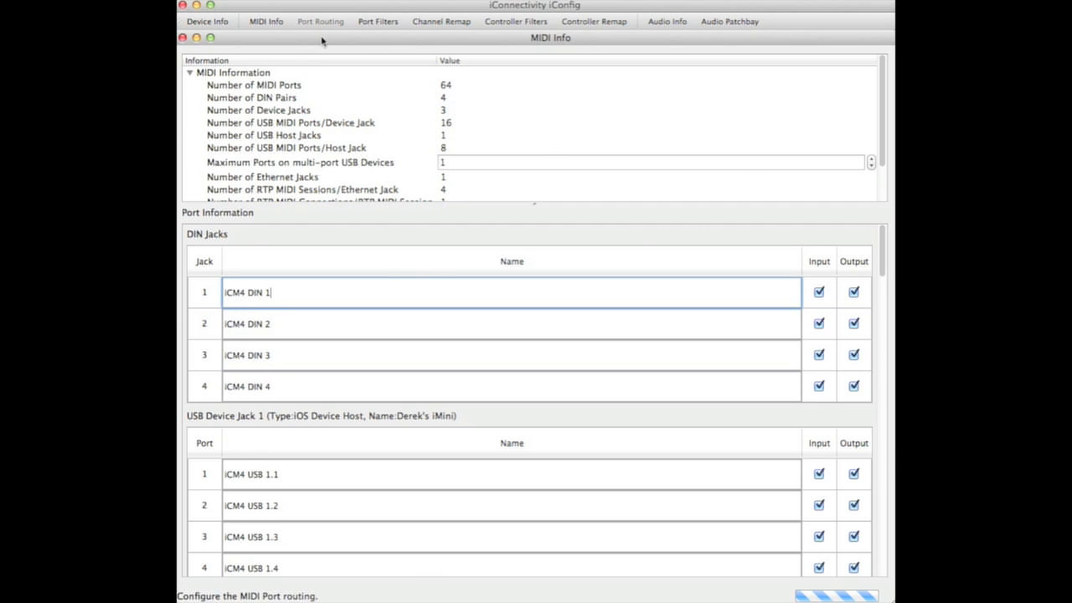
left_click(320, 20)
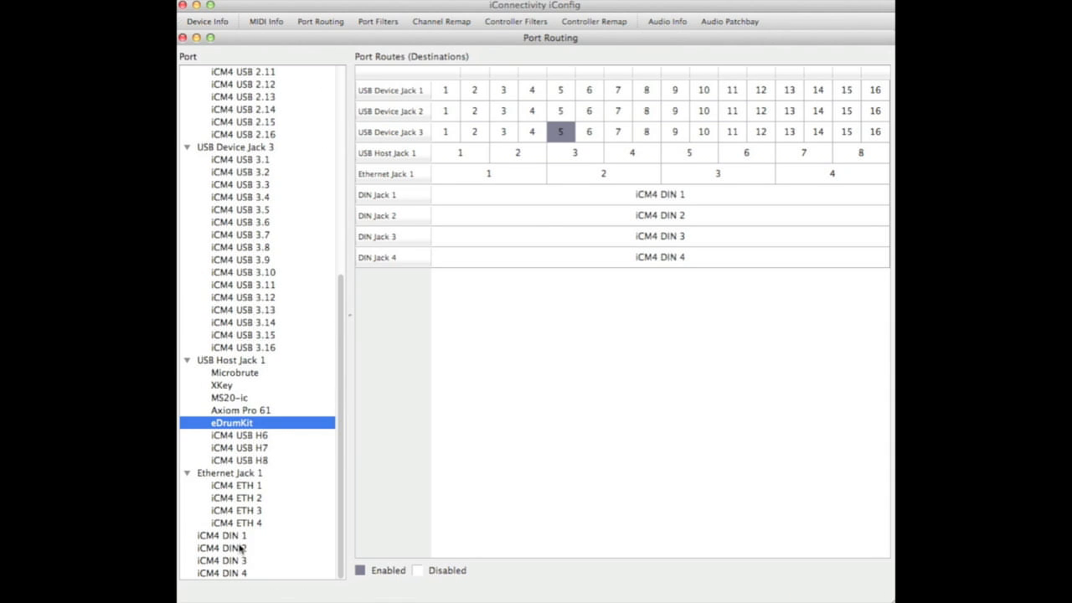
mouse_move(244, 583)
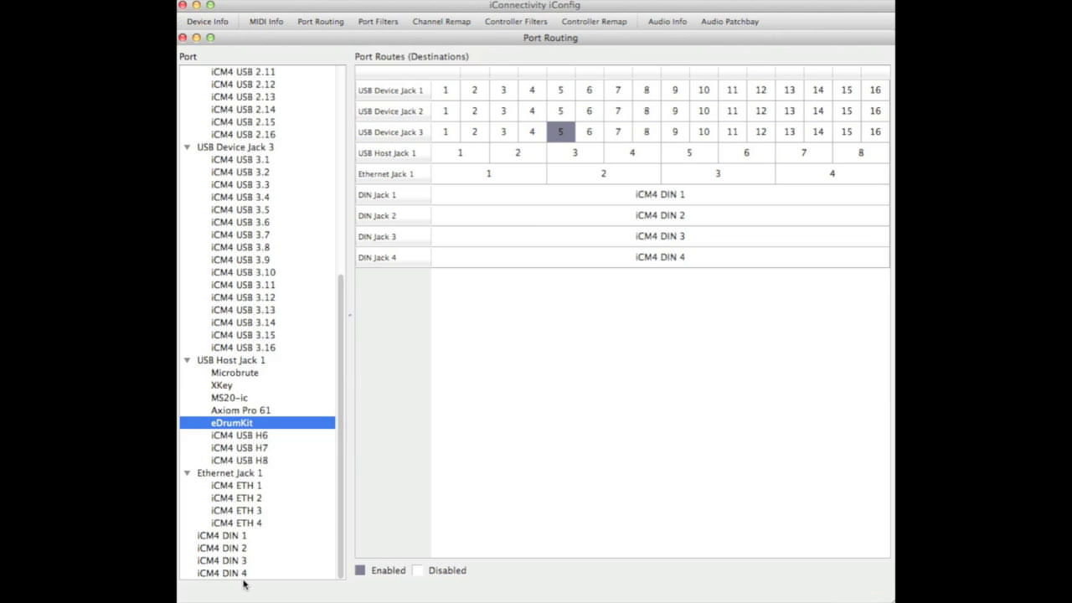
mouse_move(249, 42)
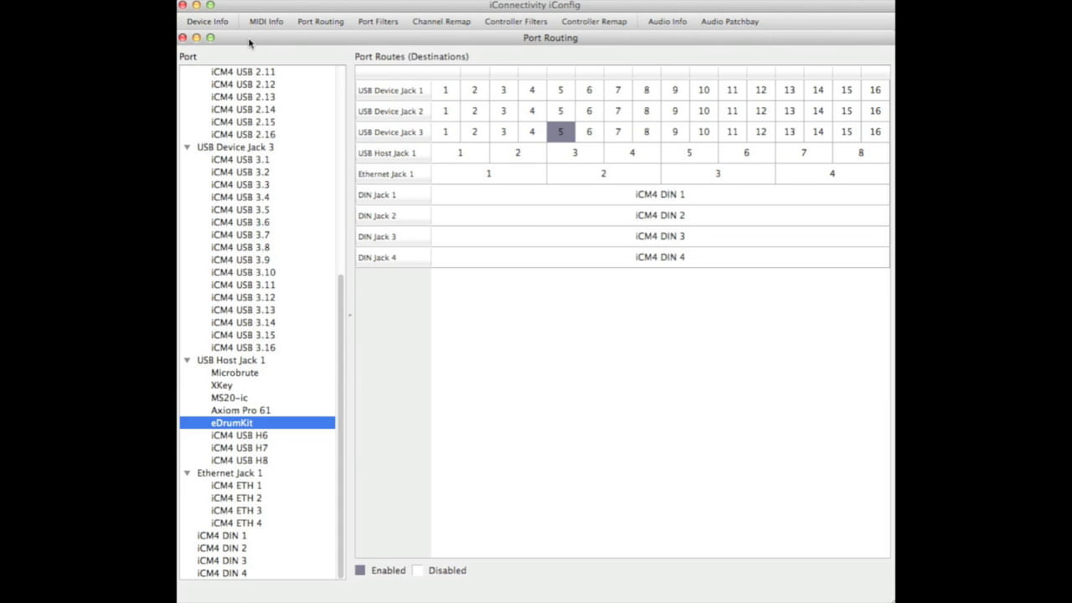
Rename DIN jack 1 to 'DIN iPad Seq' on the MIDI Info page.
left_click(265, 20)
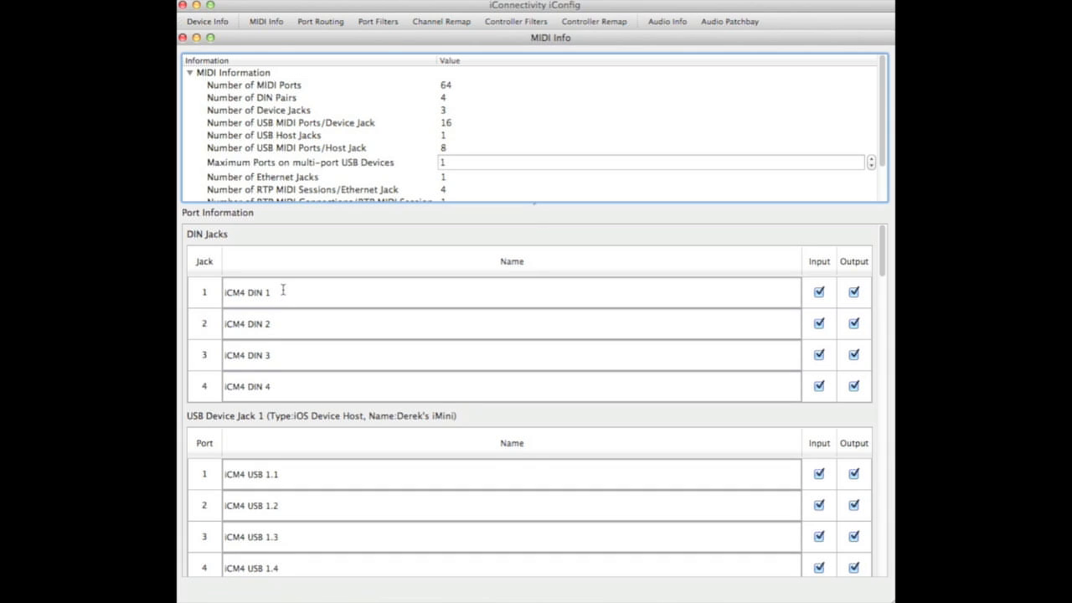
mouse_move(278, 291)
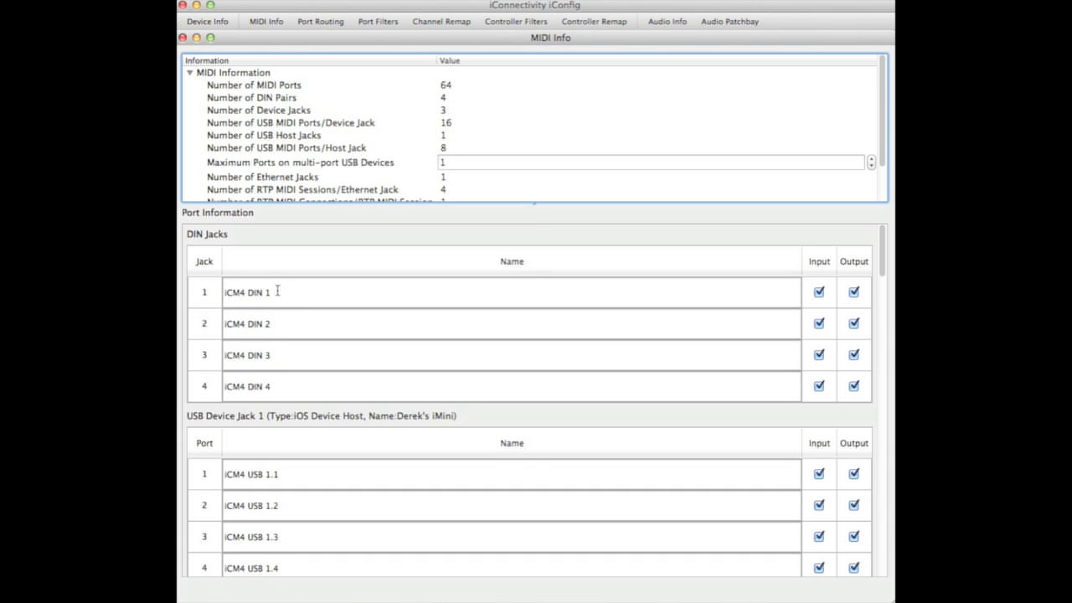
double_click(248, 291)
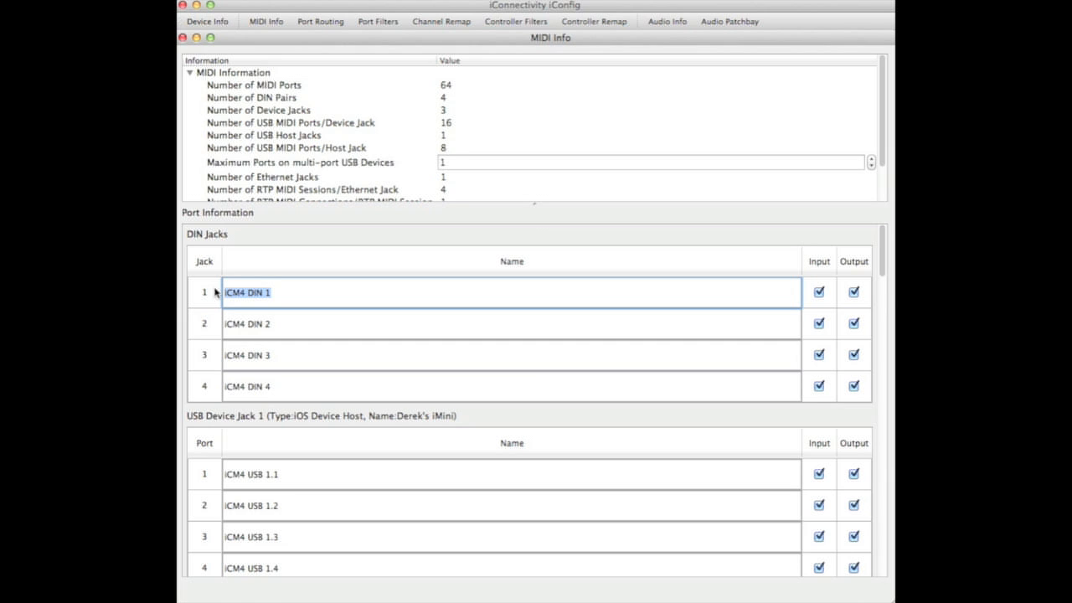
type("DIN i")
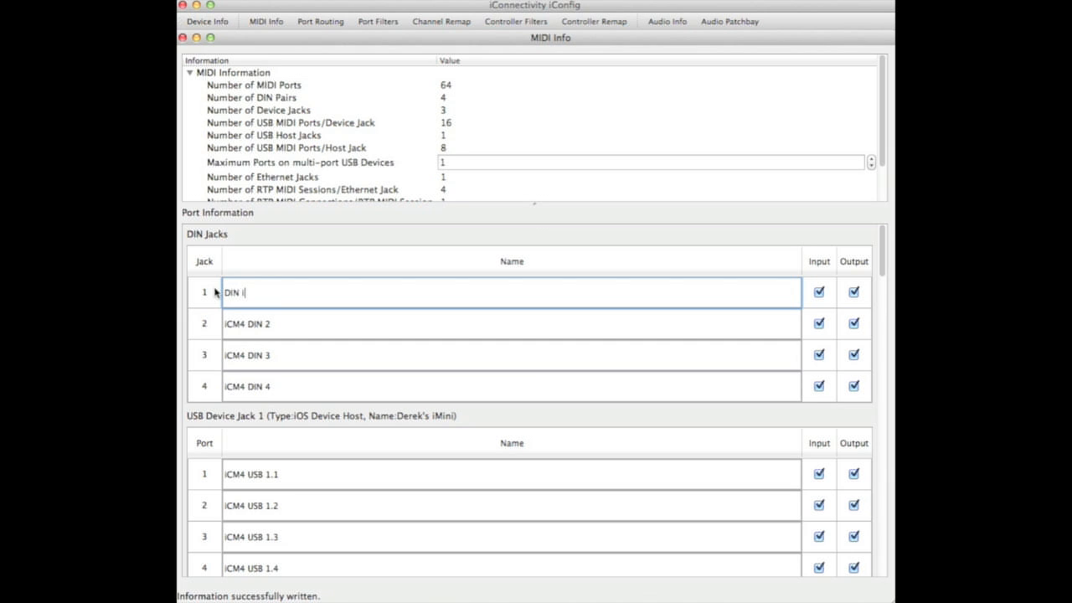
type("Pad")
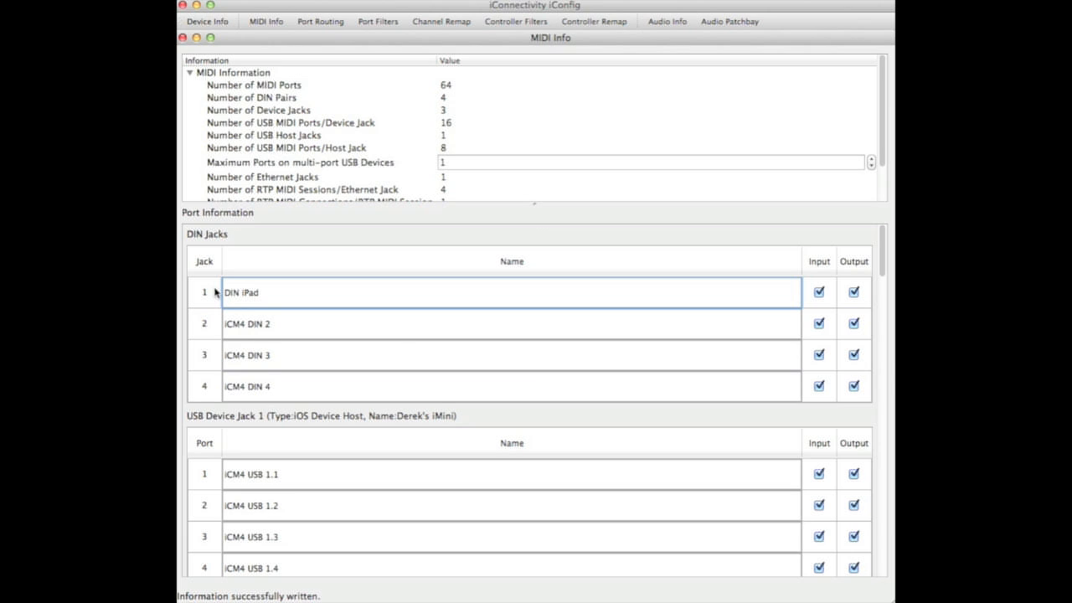
type("Seq")
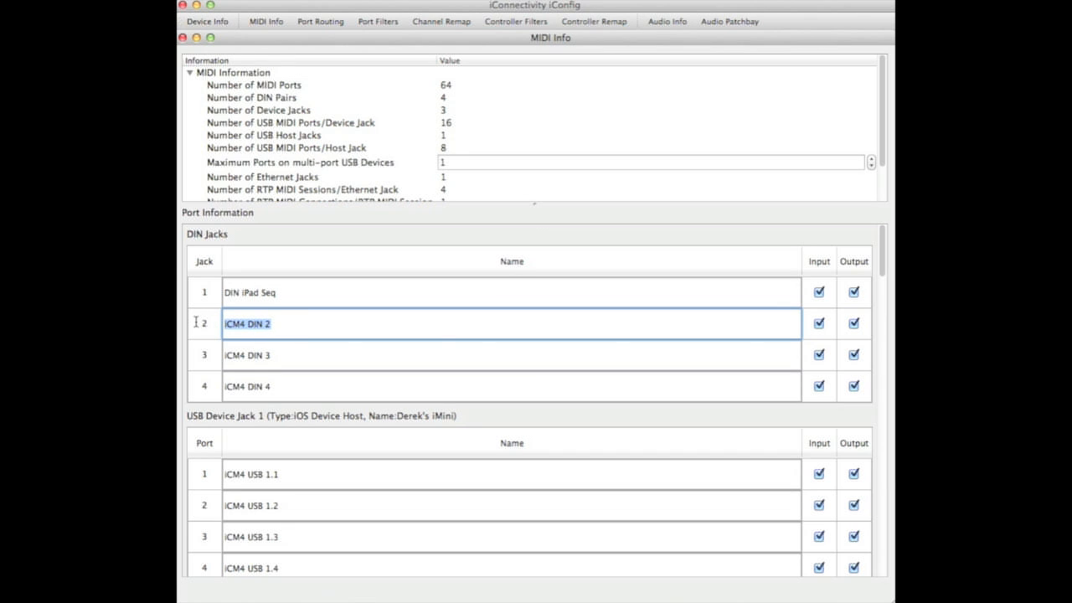
Rename DIN jacks 2 and 3 to 'DIN MicroKorg' and 'DIN MS2000'.
type("DIN M")
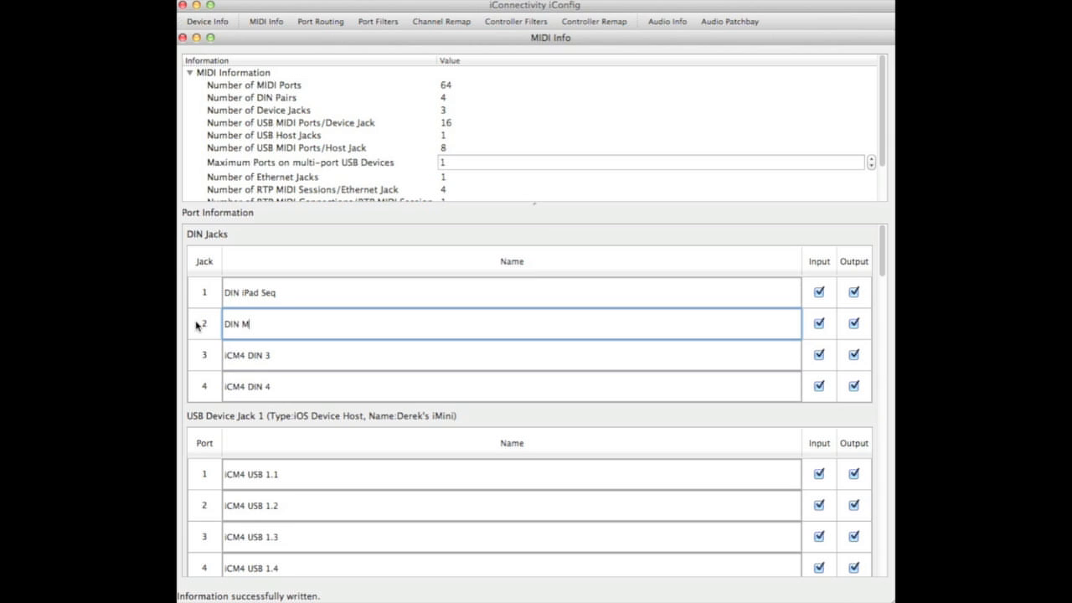
type("icroKorg")
left_click(511, 355)
type("D")
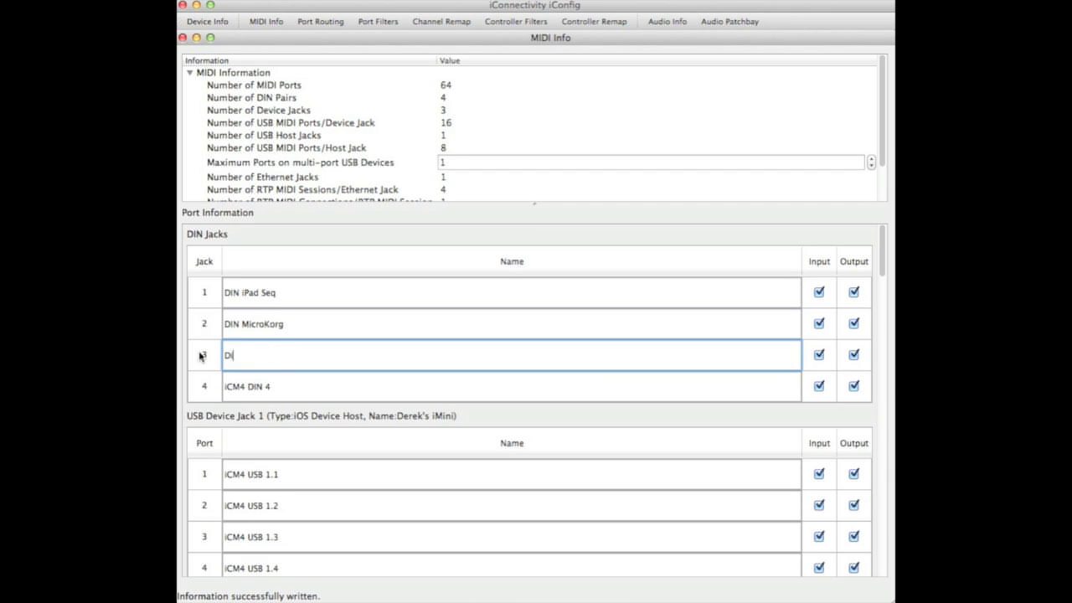
type("IN MS2")
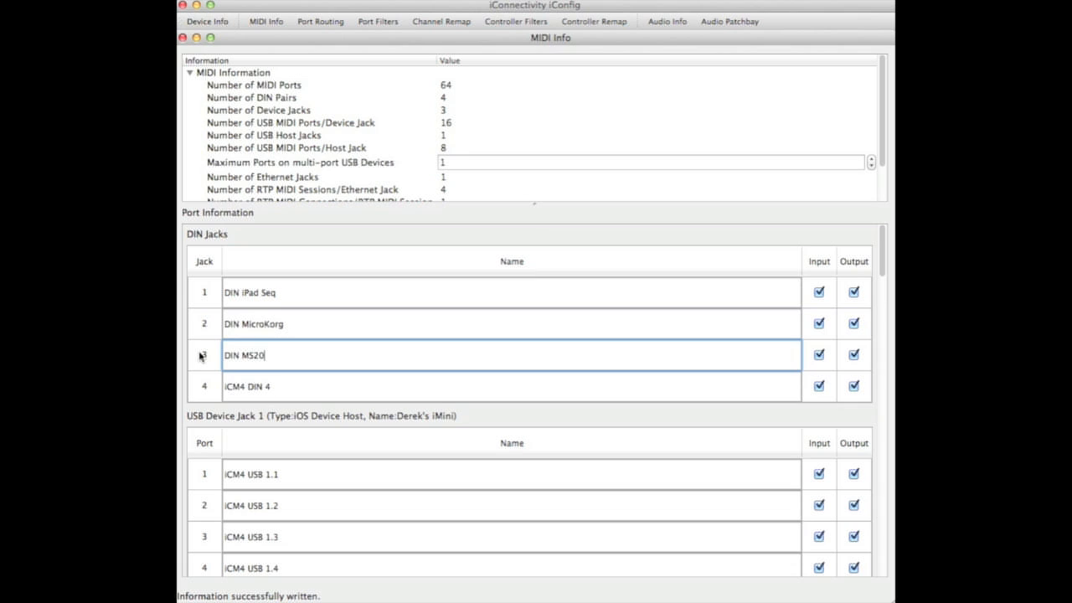
type("00")
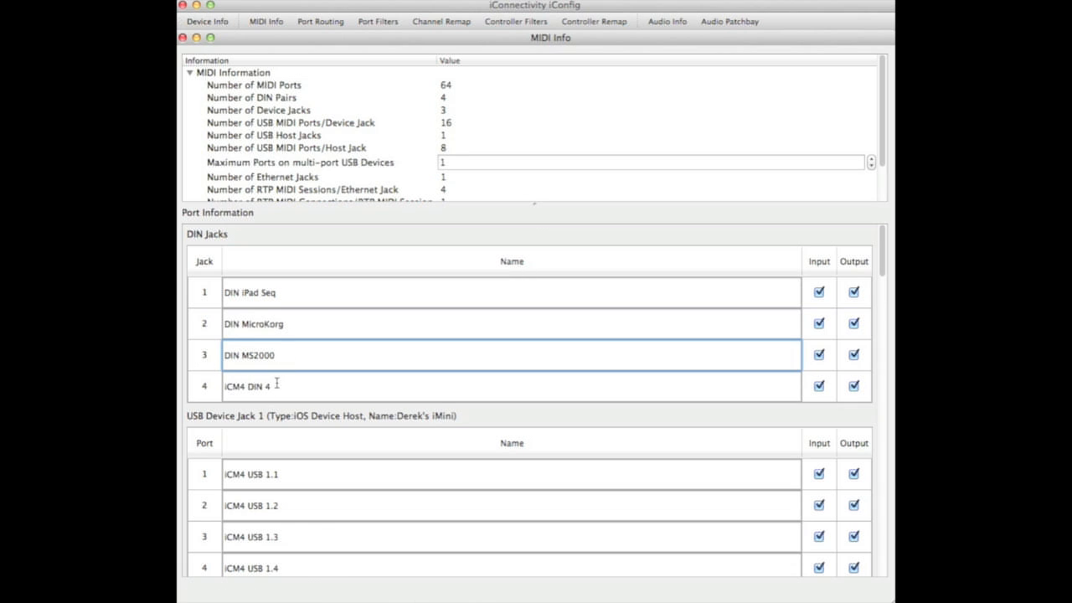
Rename DIN jack 4 to 'DIN Gaia'.
double_click(247, 385)
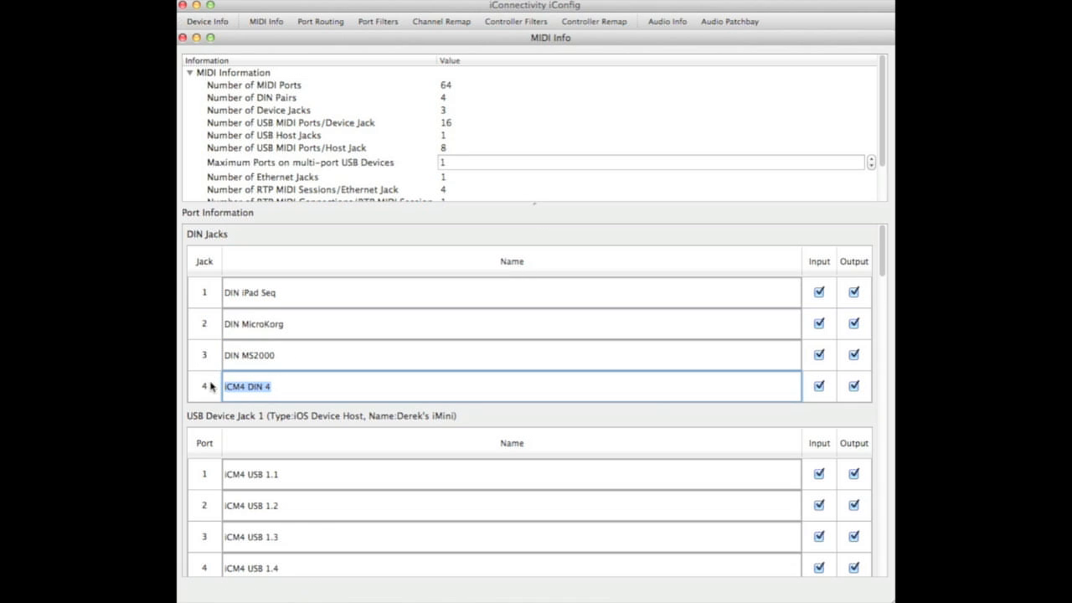
type("DIN")
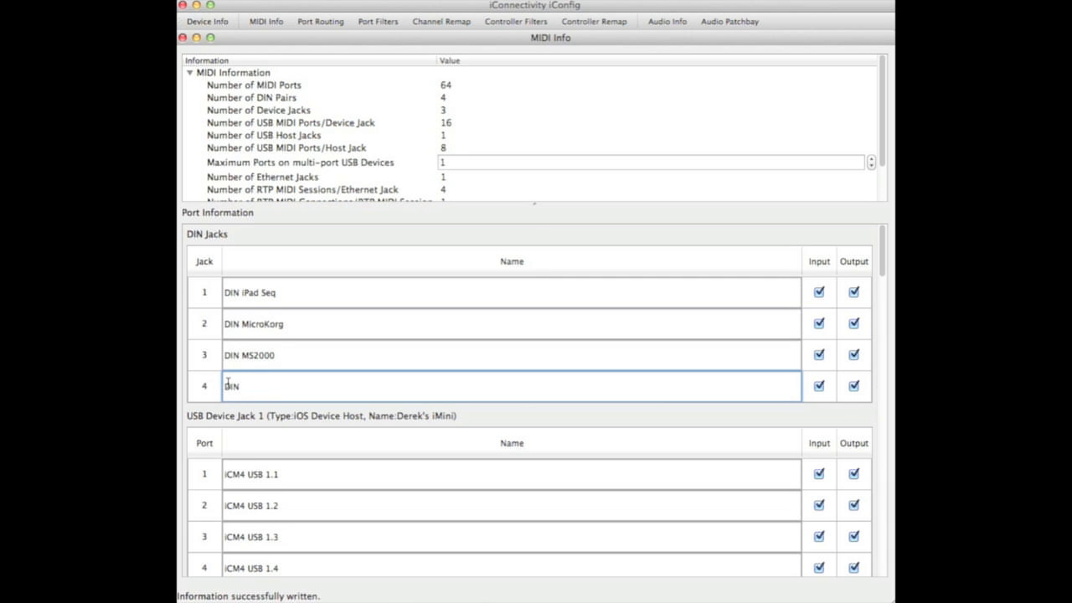
type("Gaia")
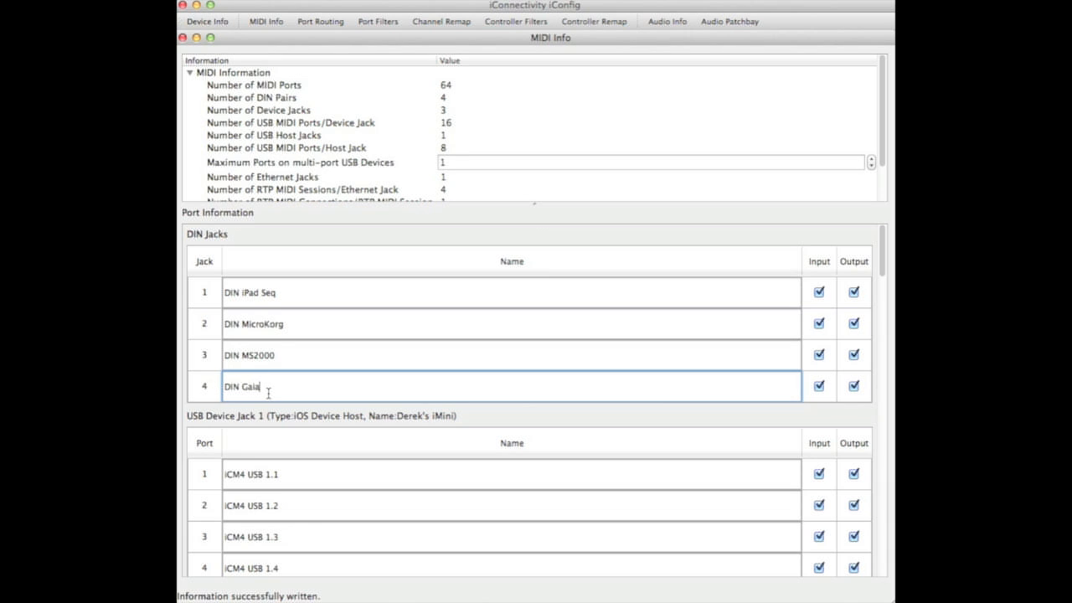
mouse_move(310, 388)
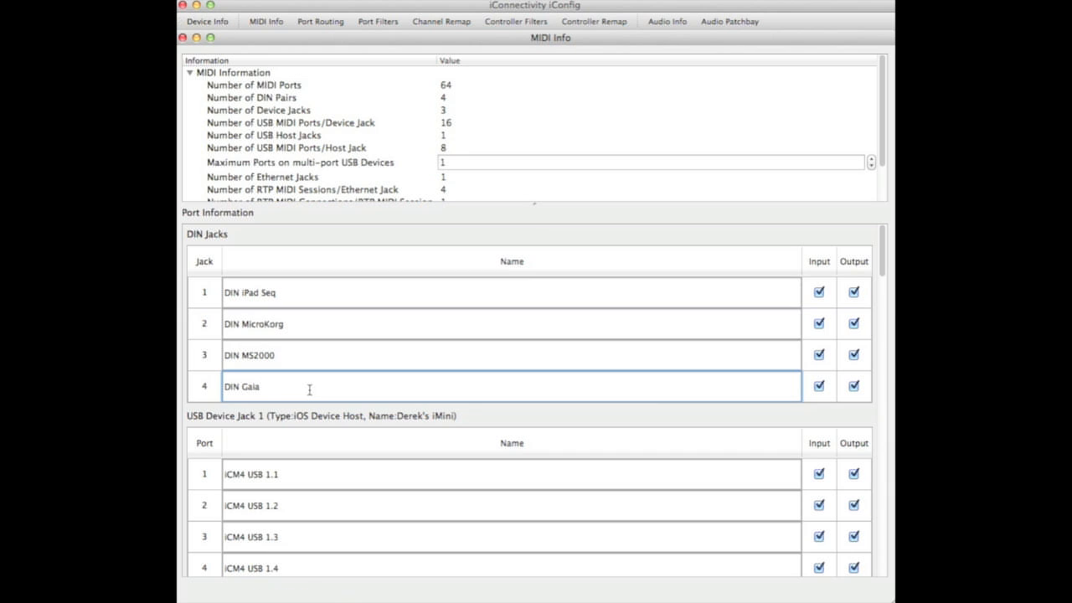
Review the routes of the renamed DIN ports and settle on DIN iPad Seq.
left_click(320, 21)
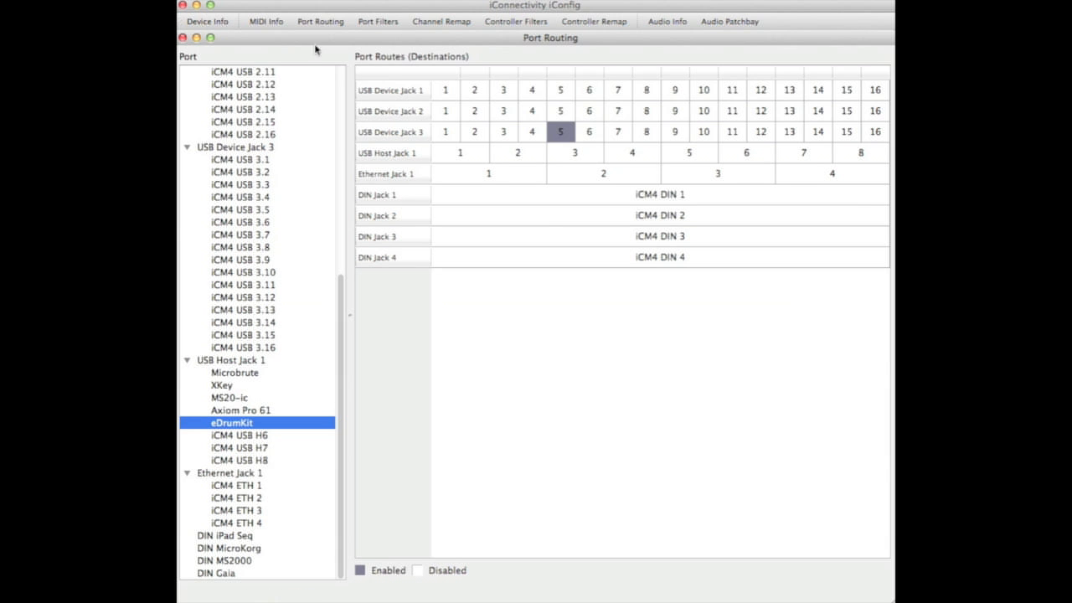
mouse_move(237, 539)
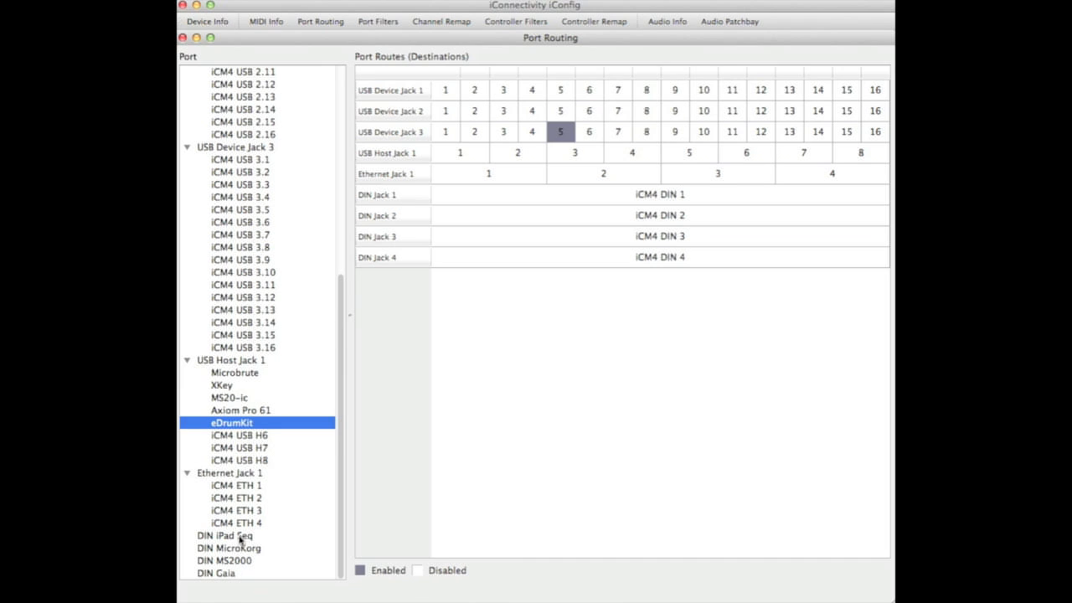
left_click(224, 536)
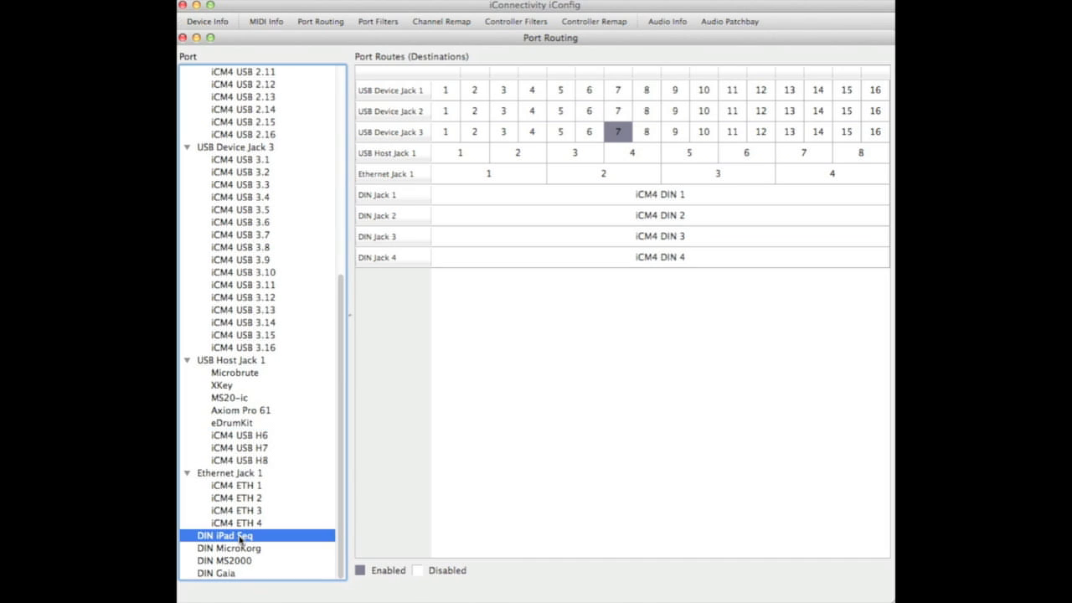
left_click(228, 548)
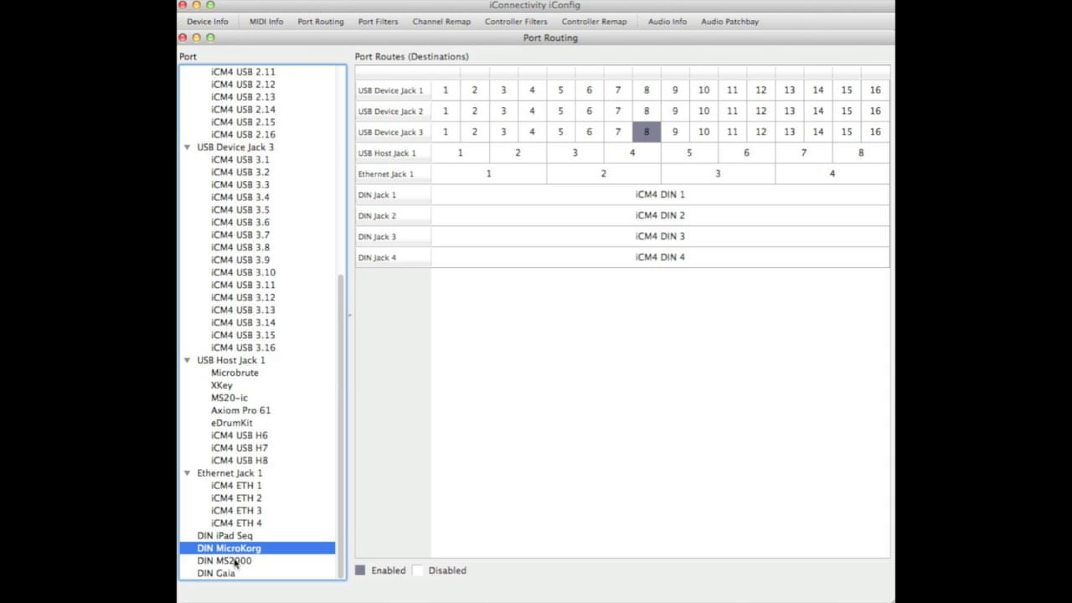
left_click(216, 573)
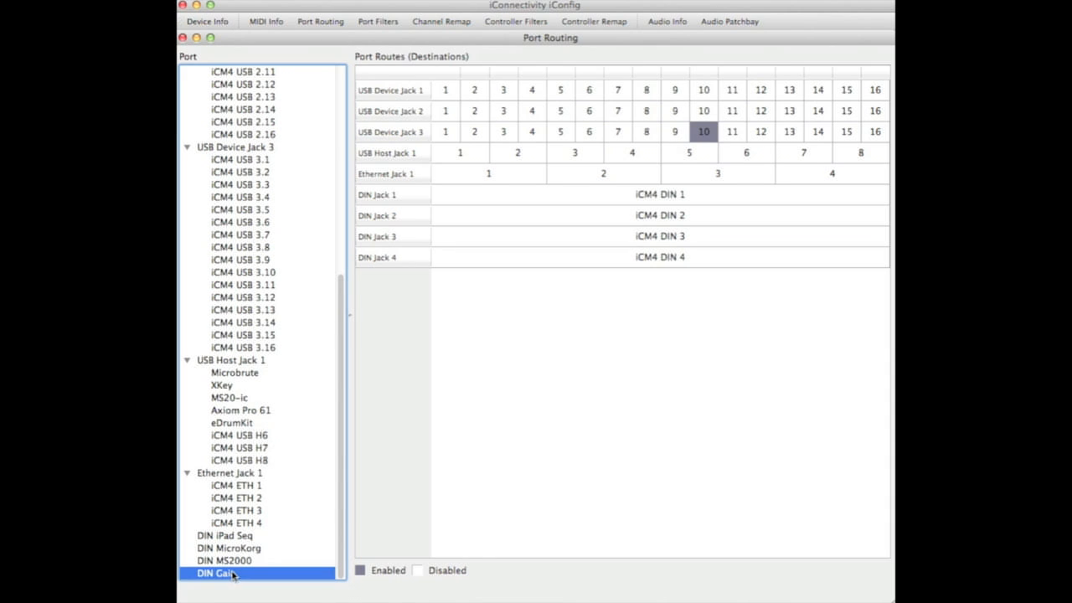
left_click(224, 536)
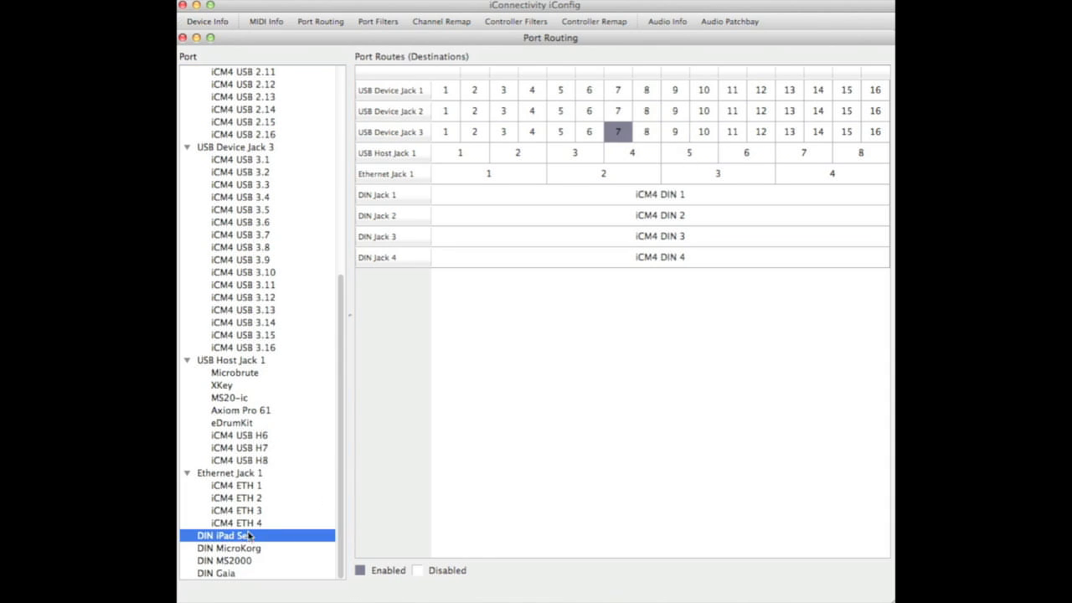
mouse_move(582, 147)
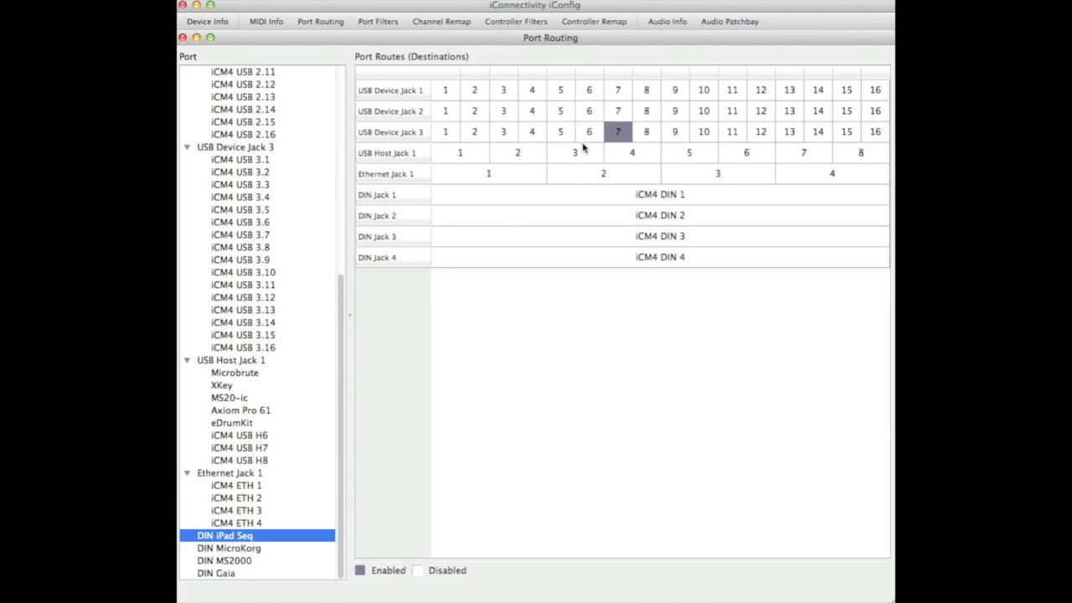
mouse_move(563, 155)
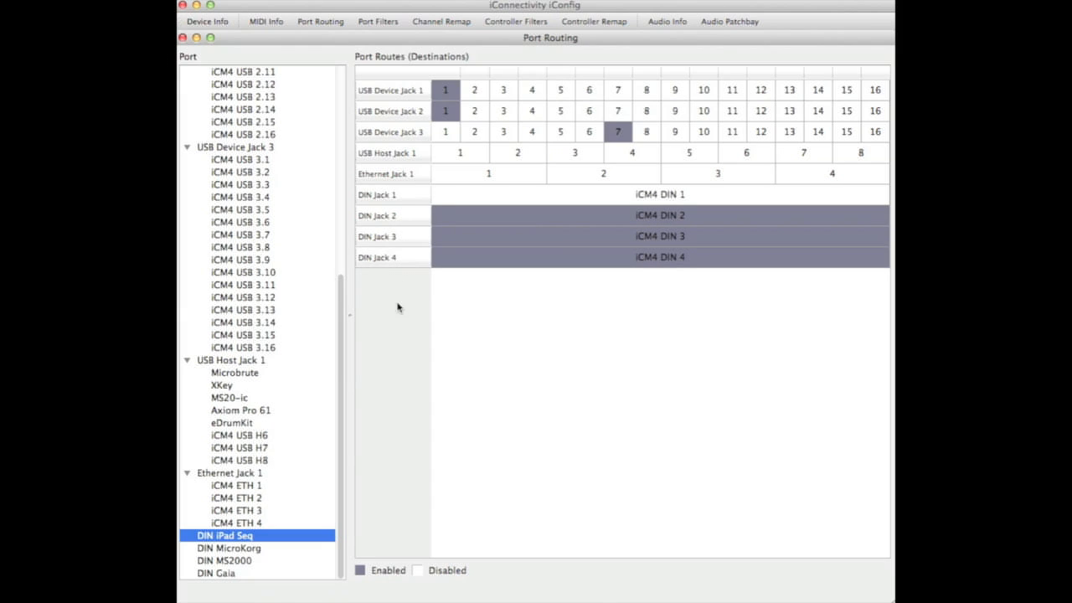
mouse_move(304, 378)
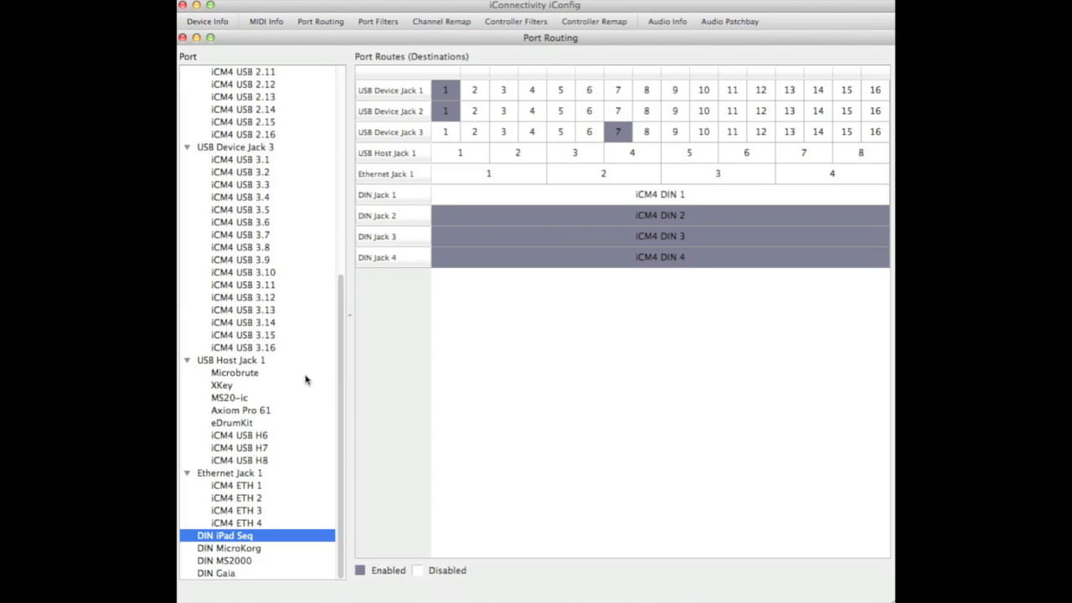
mouse_move(219, 371)
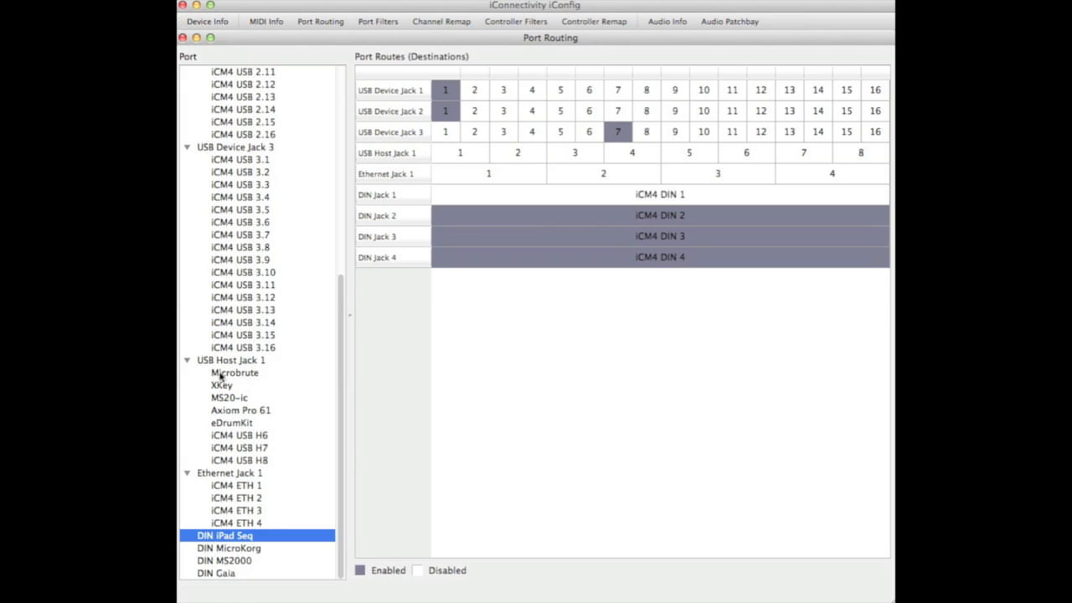
mouse_move(261, 378)
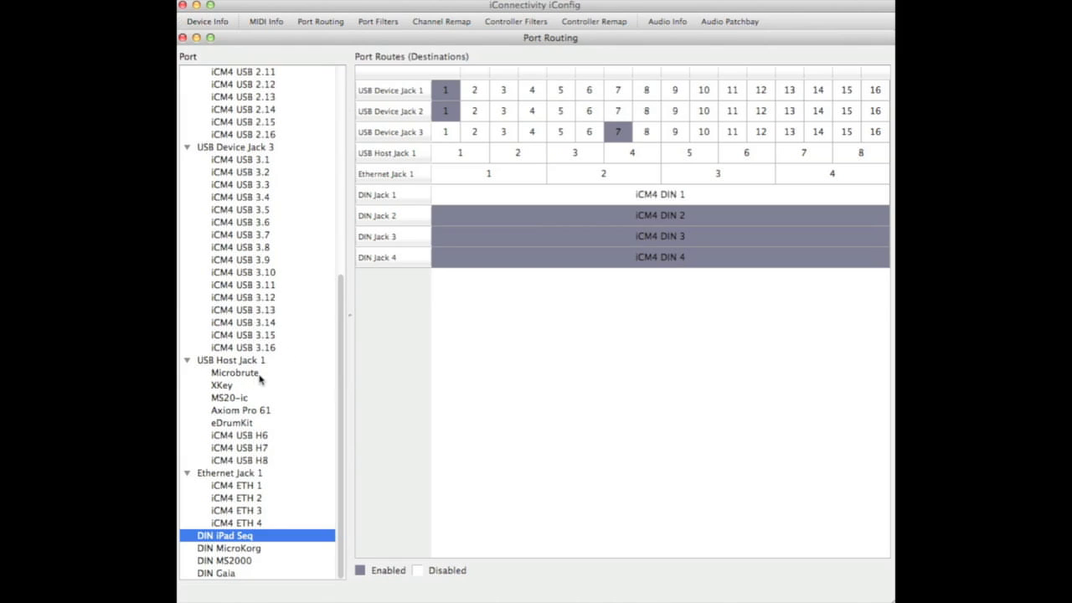
mouse_move(261, 377)
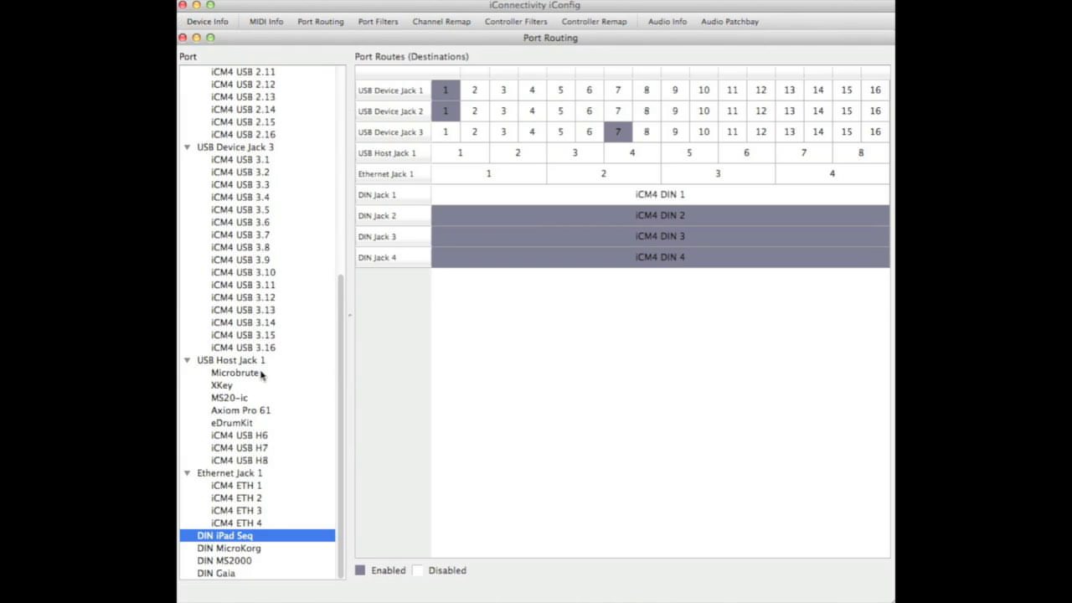
mouse_move(439, 181)
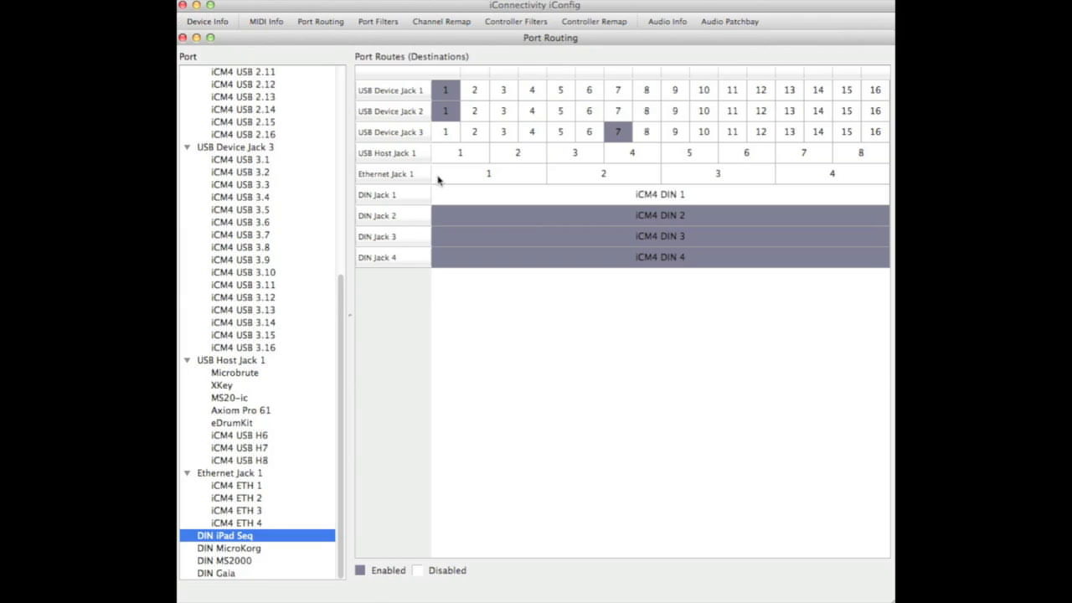
mouse_move(455, 157)
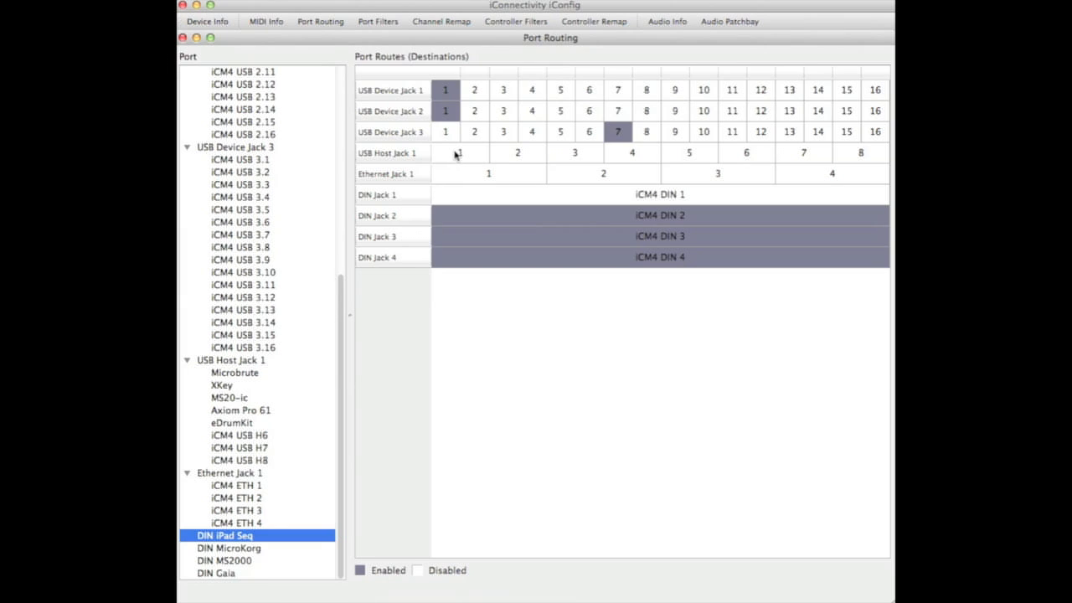
Add USB Host Jack 1 port 1 (Microbrute) as a destination for DIN iPad Seq.
left_click(459, 152)
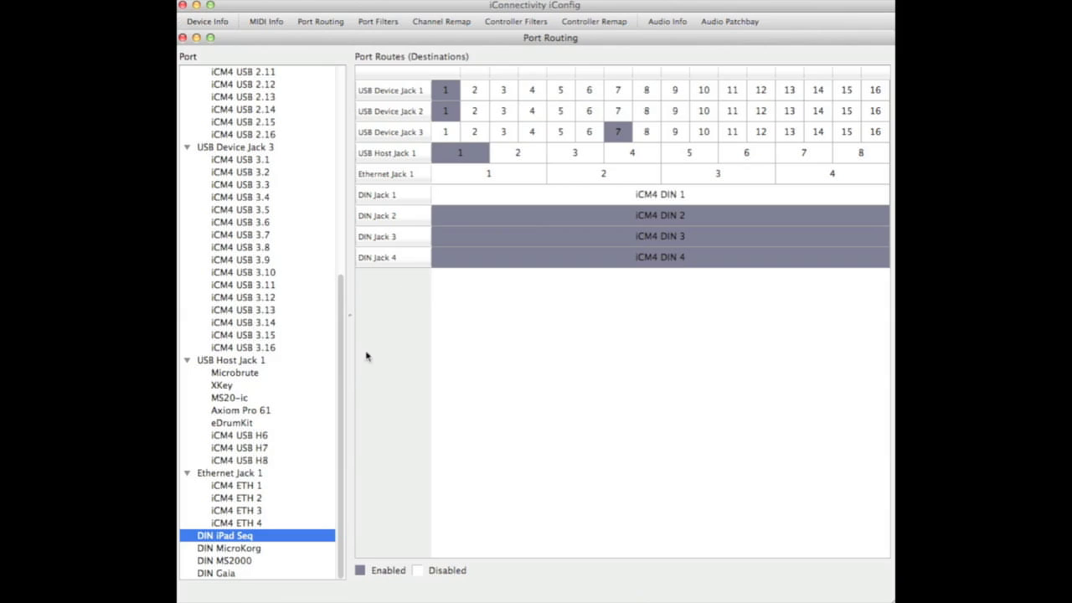
mouse_move(207, 544)
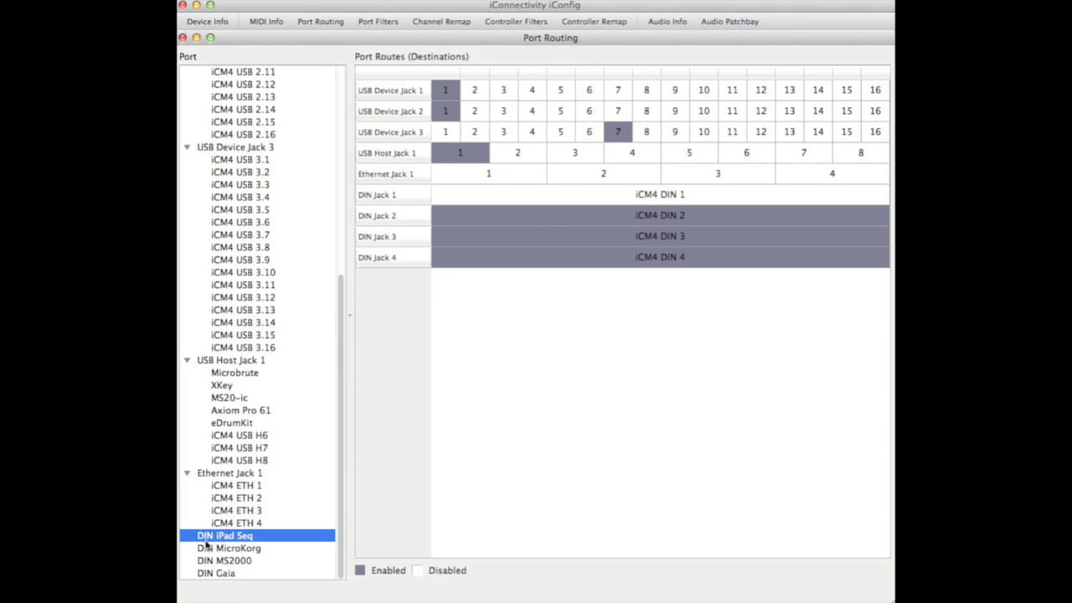